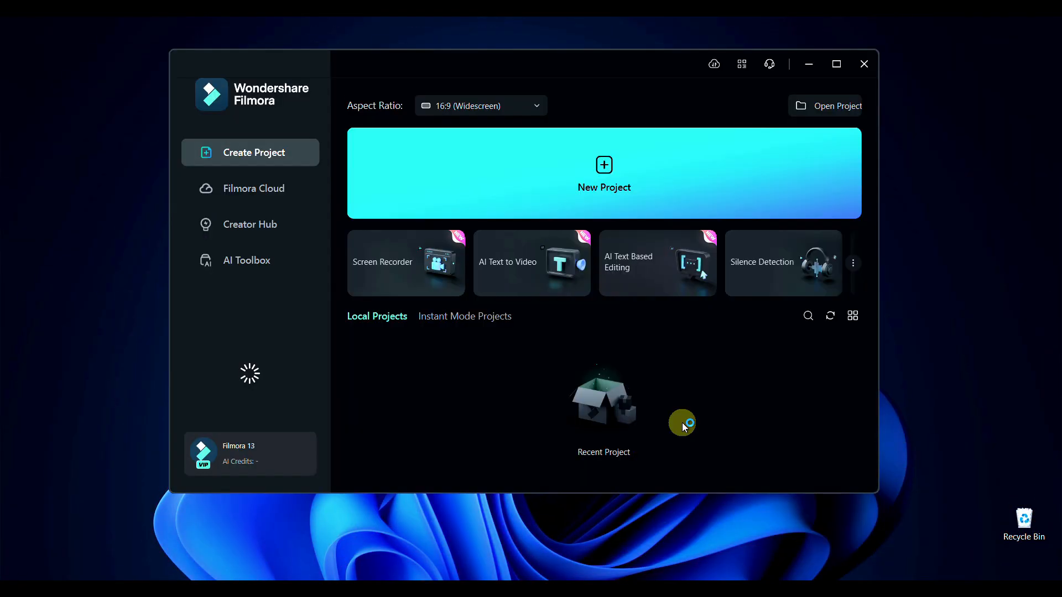
pyautogui.moveTo(635, 420)
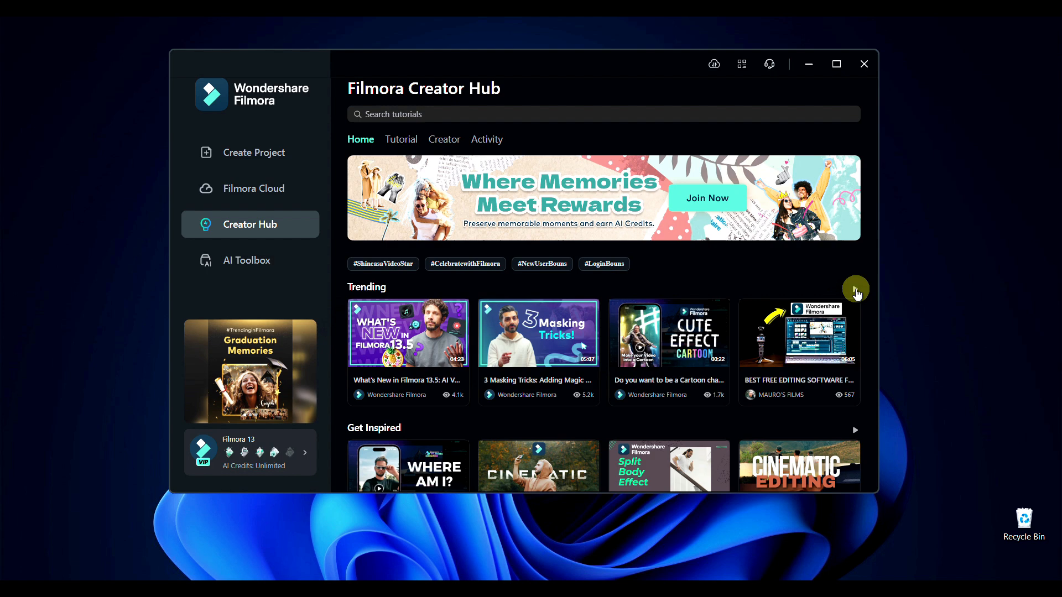
# Browse the trending tutorial videos in Creator Hub, then return to the Create Project start page.
pyautogui.click(401, 140)
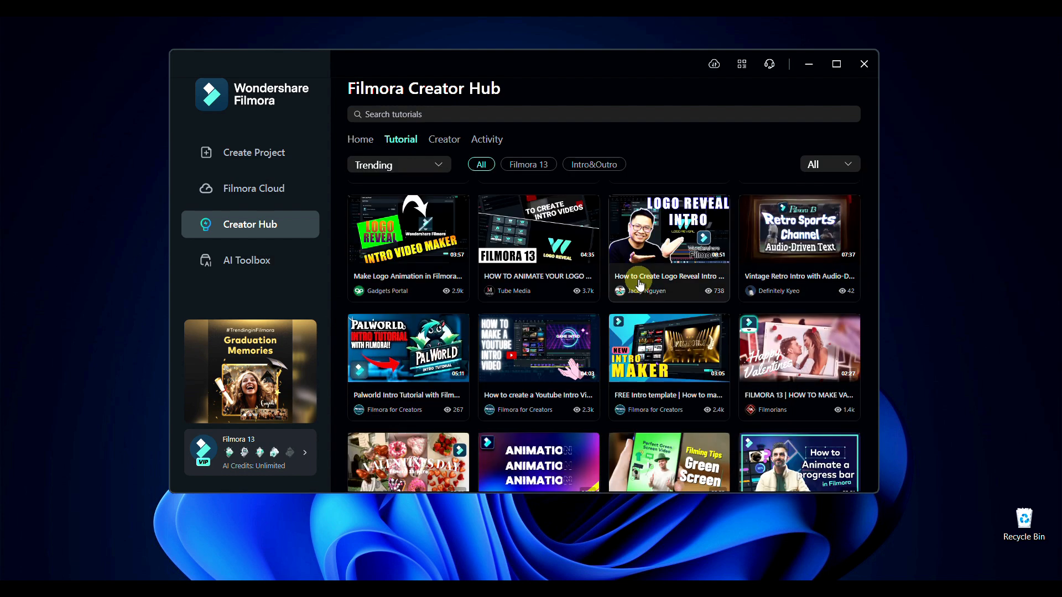
pyautogui.scroll(-3)
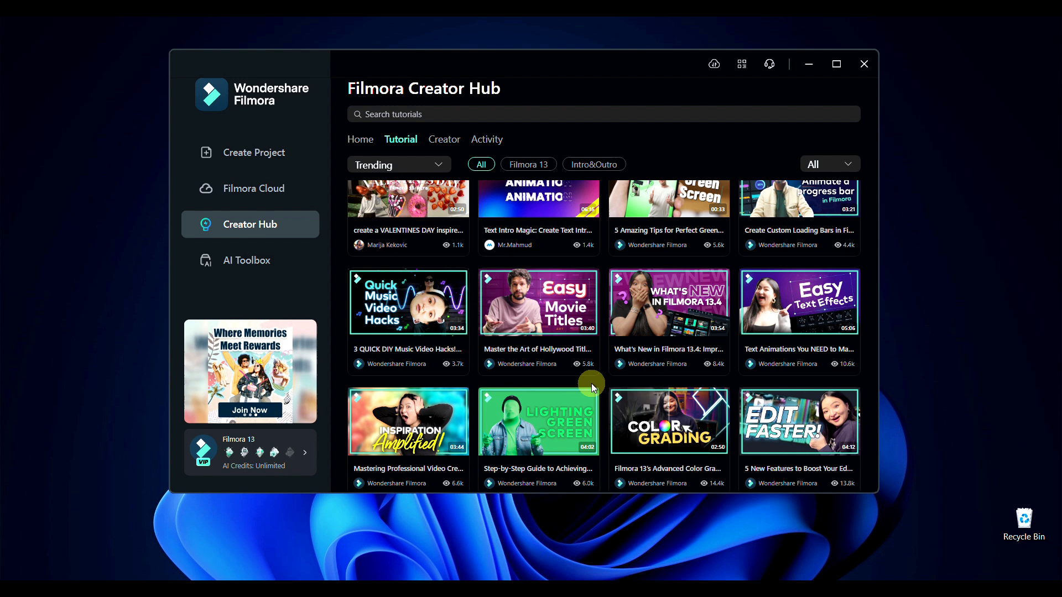
pyautogui.moveTo(527, 355)
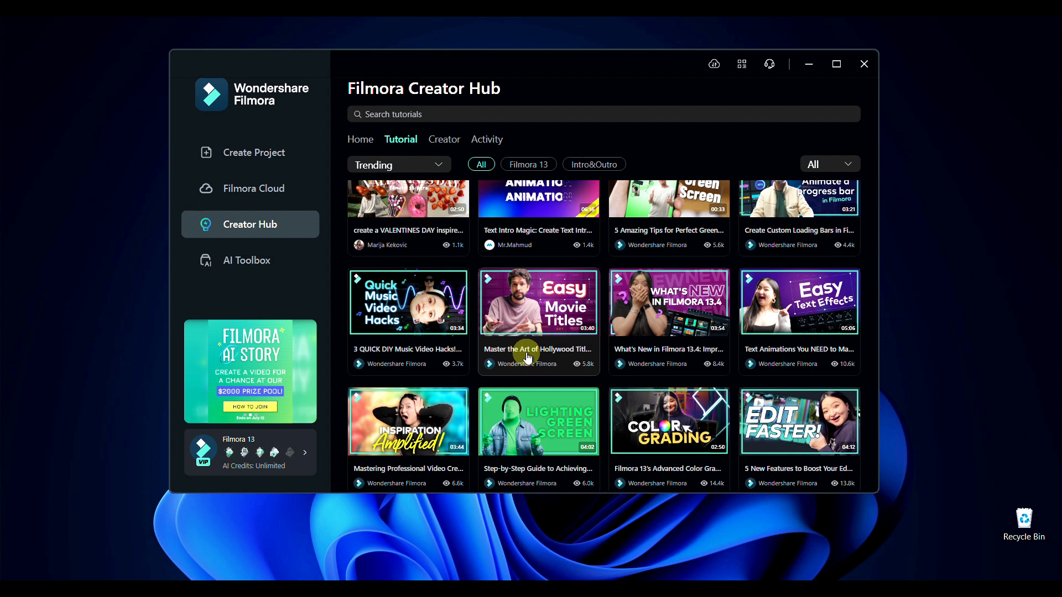
pyautogui.click(539, 302)
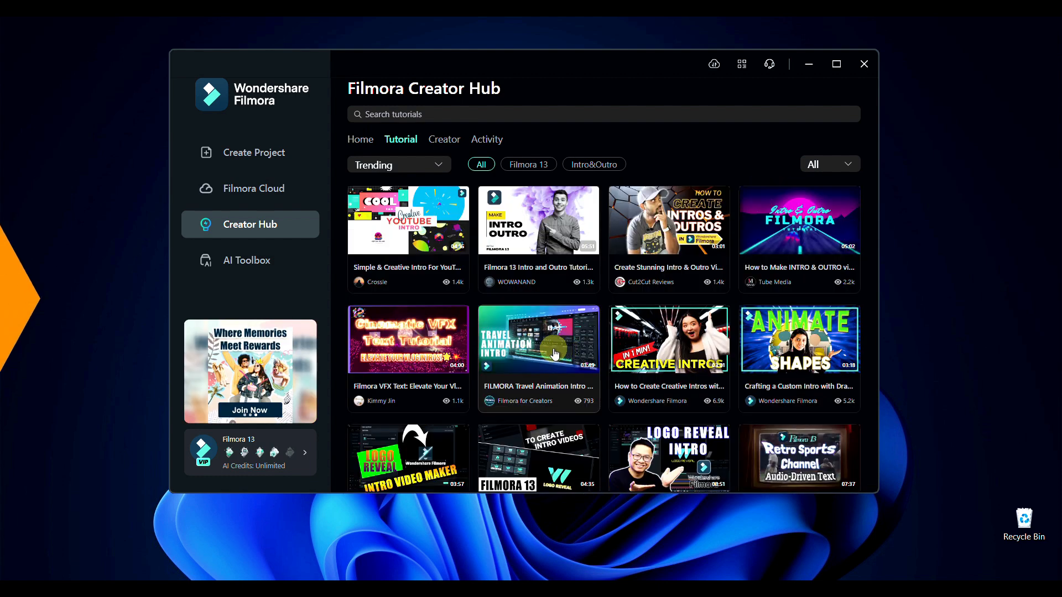
pyautogui.click(253, 153)
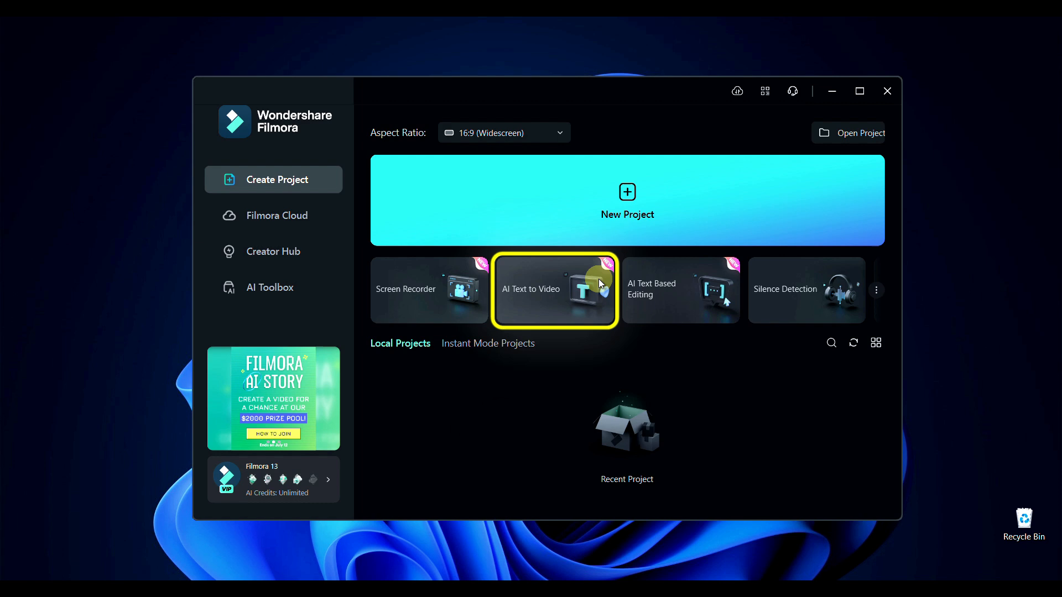
# Start an AI Text to Video project and paste the boy-who-cried-wolf story as the video text.
pyautogui.click(555, 290)
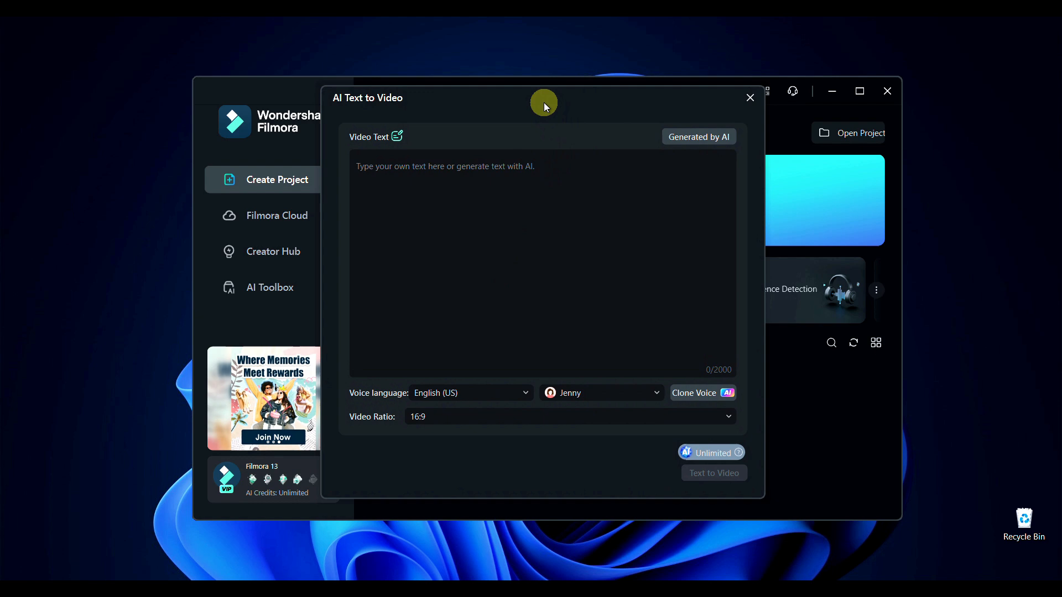
pyautogui.click(513, 176)
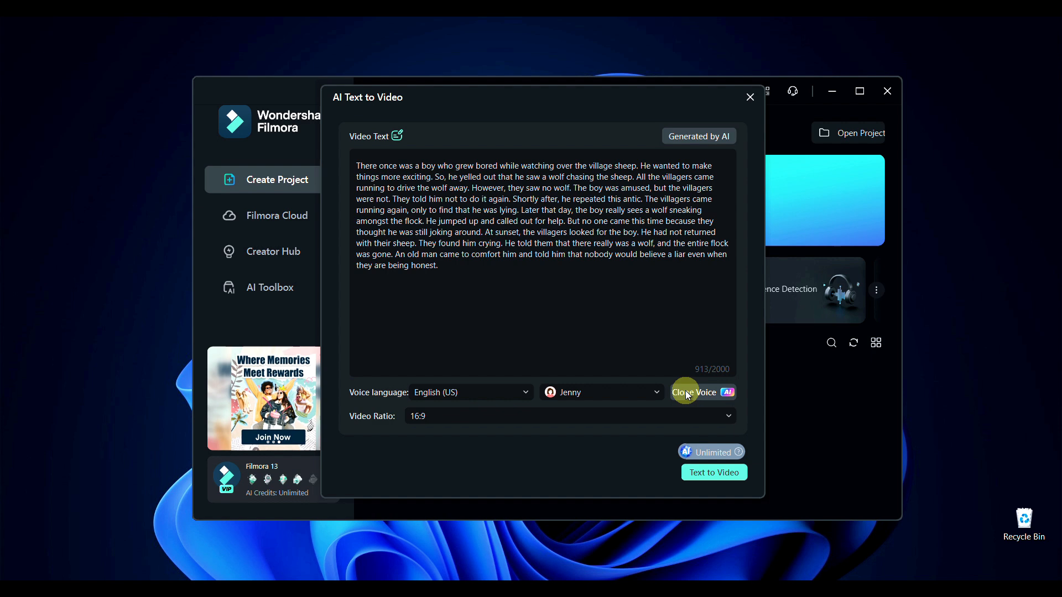
# Launch AI Voice Cloning from the voice dropdown, showing the script to read aloud.
pyautogui.click(694, 391)
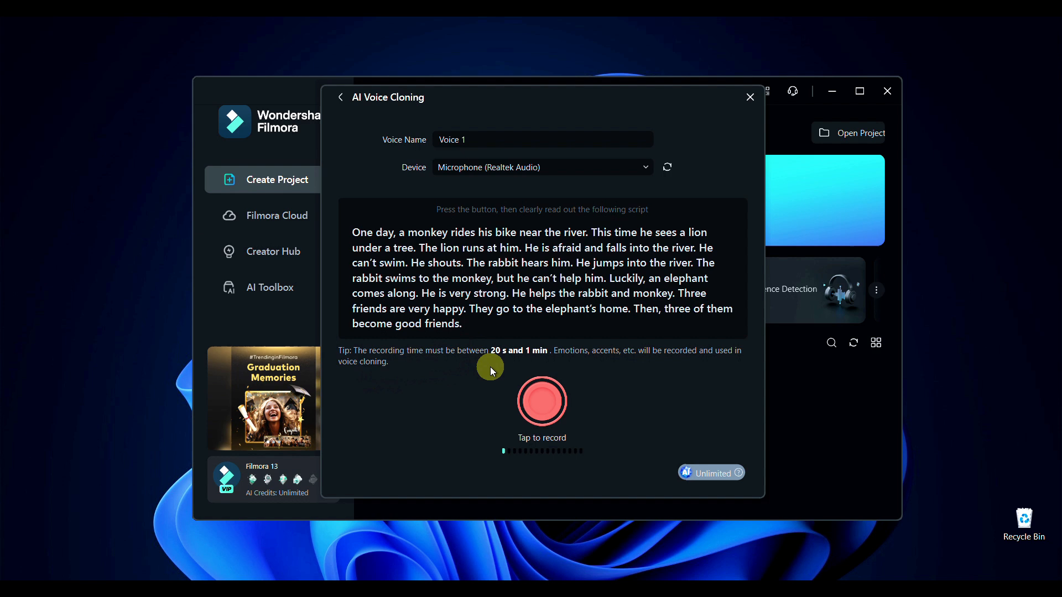
pyautogui.click(542, 401)
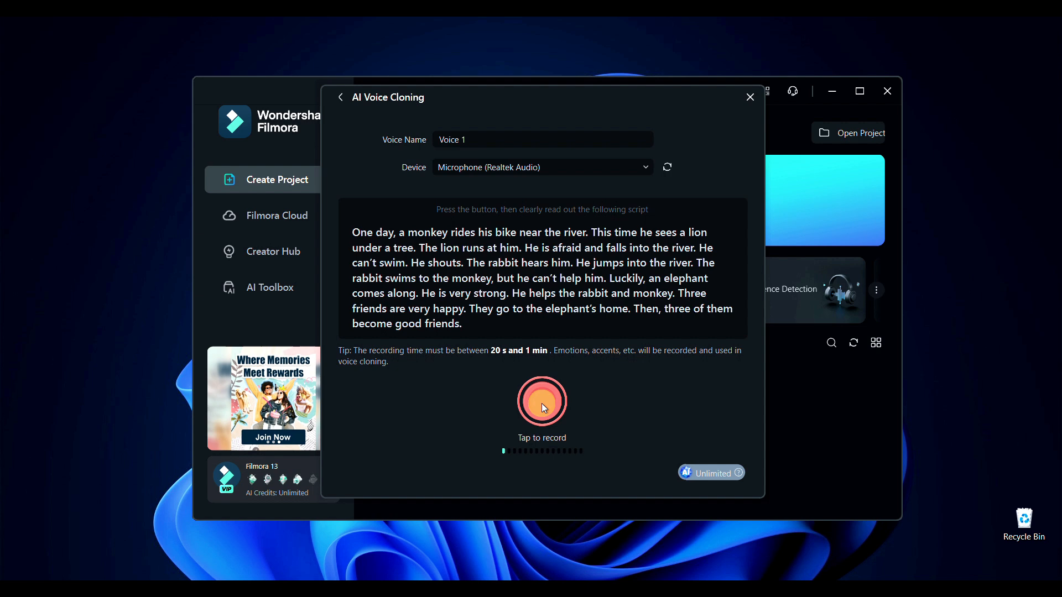
# Record a 28-second voice sample reading the monkey-and-rabbit cloning script.
pyautogui.click(542, 402)
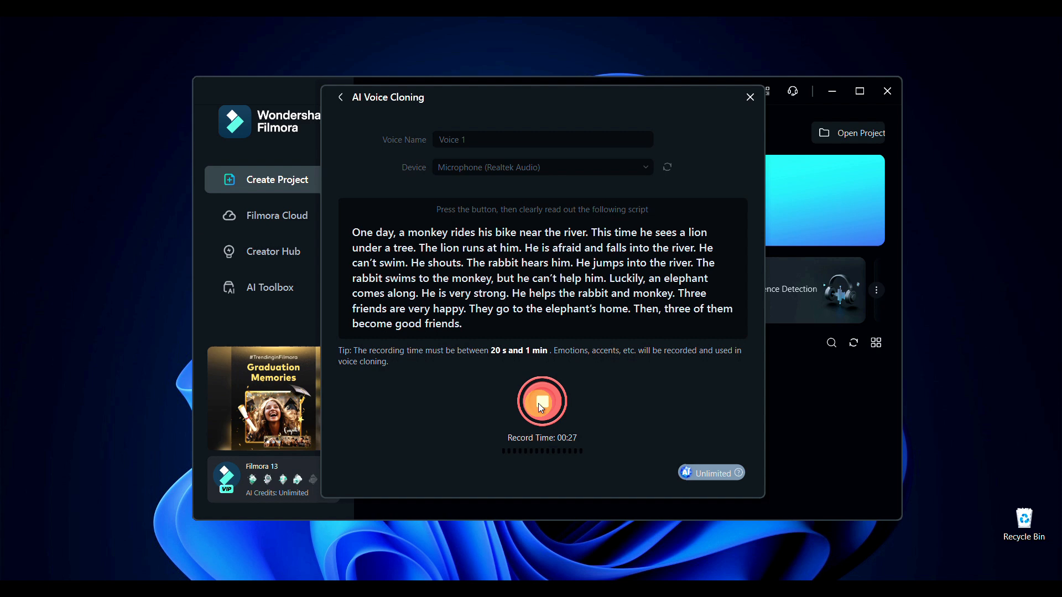
pyautogui.click(542, 402)
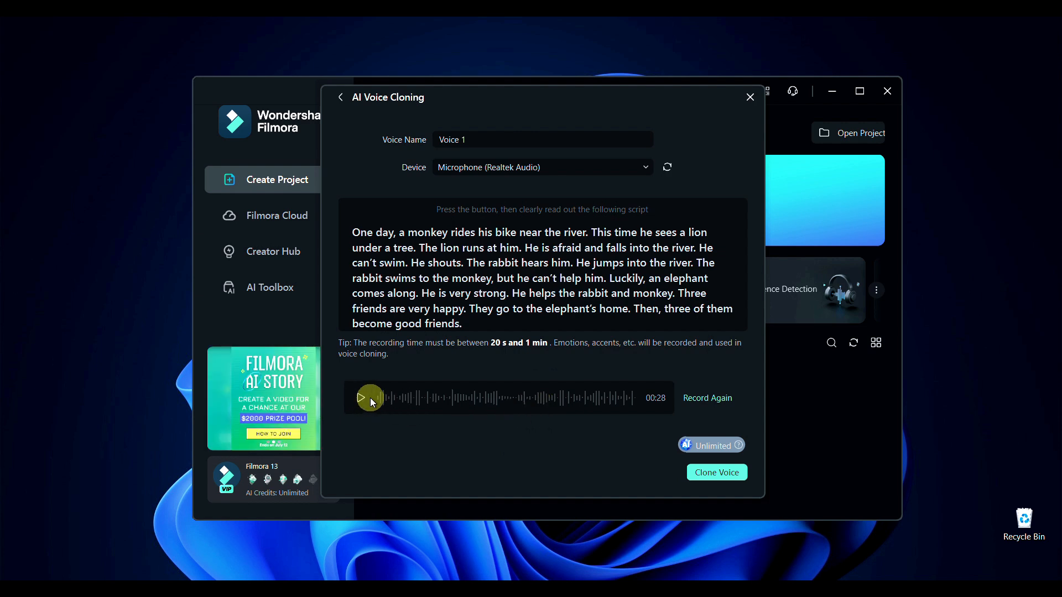
pyautogui.moveTo(715, 403)
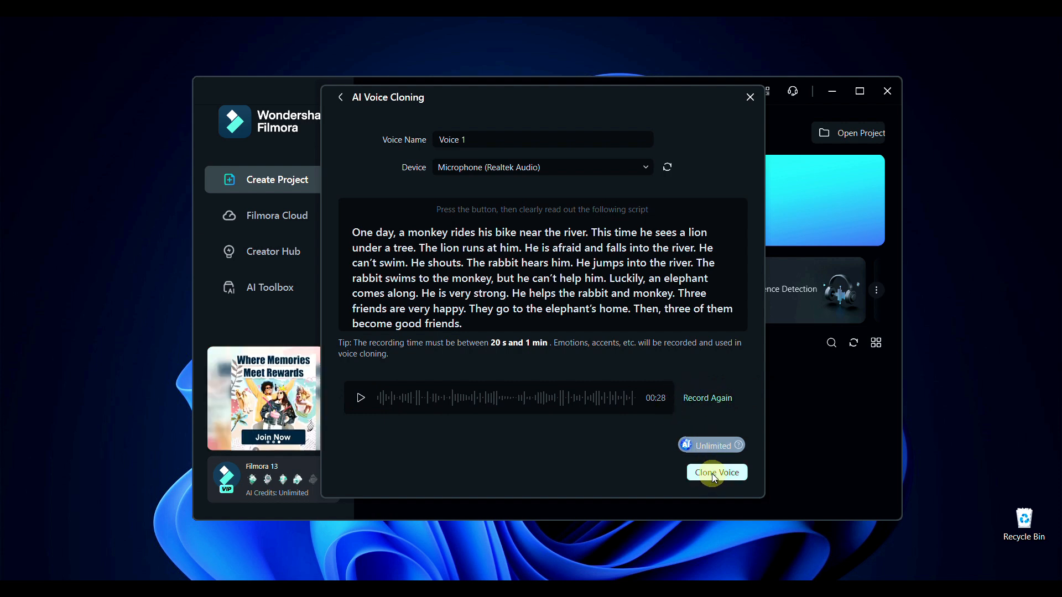
# Create the Voice 1 clone and generate the narrated, captioned story with music onto a timeline.
pyautogui.click(717, 472)
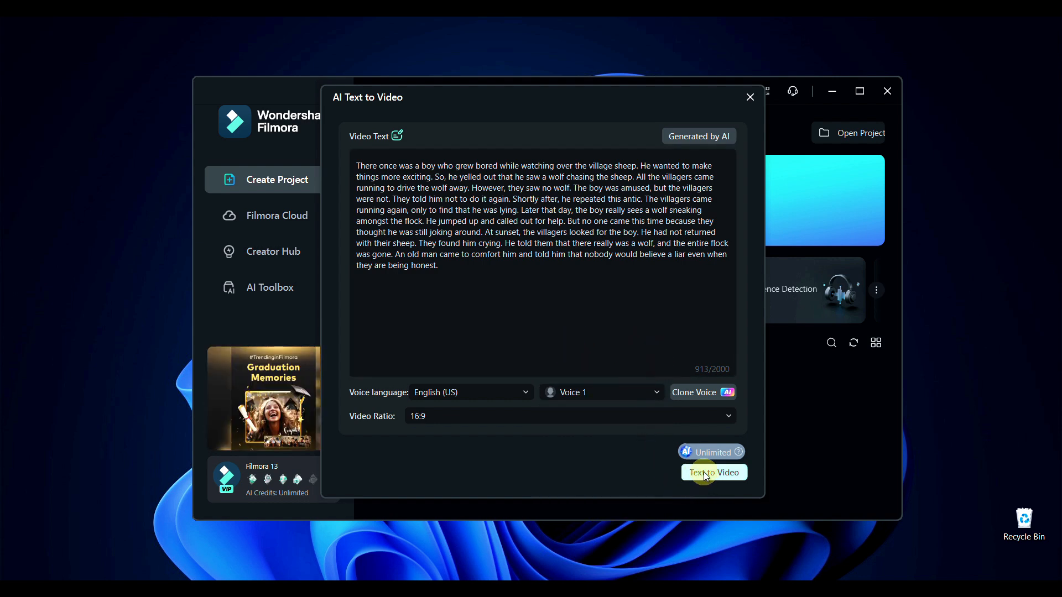
pyautogui.click(715, 472)
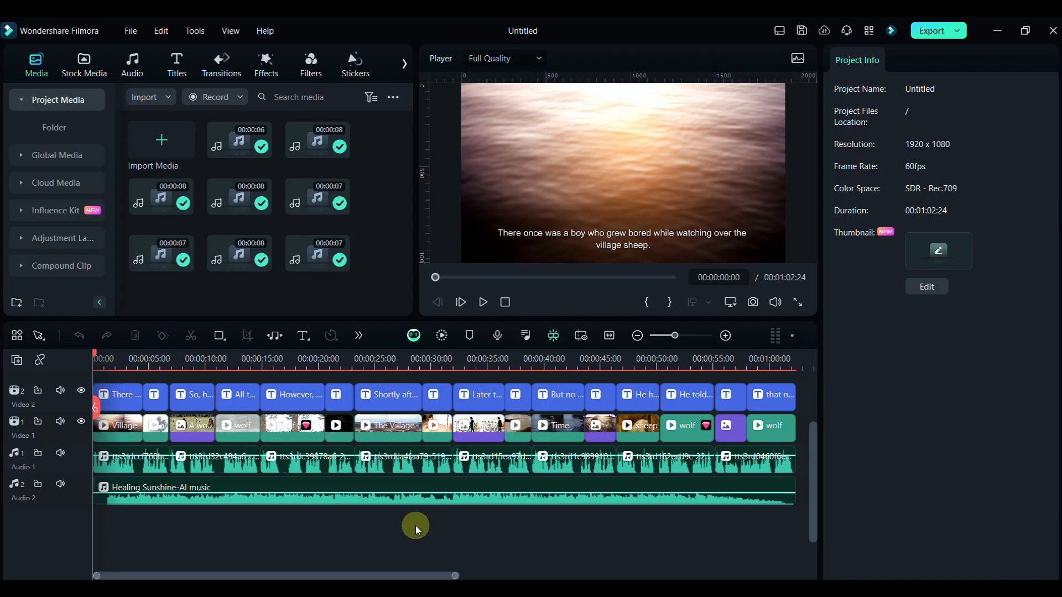
pyautogui.click(684, 358)
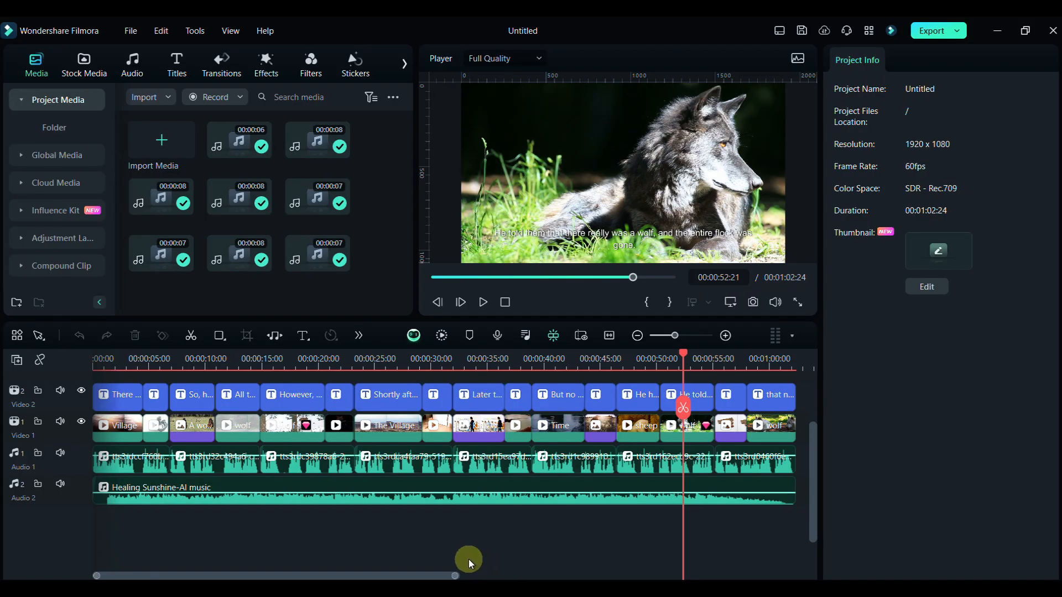
pyautogui.moveTo(436, 555)
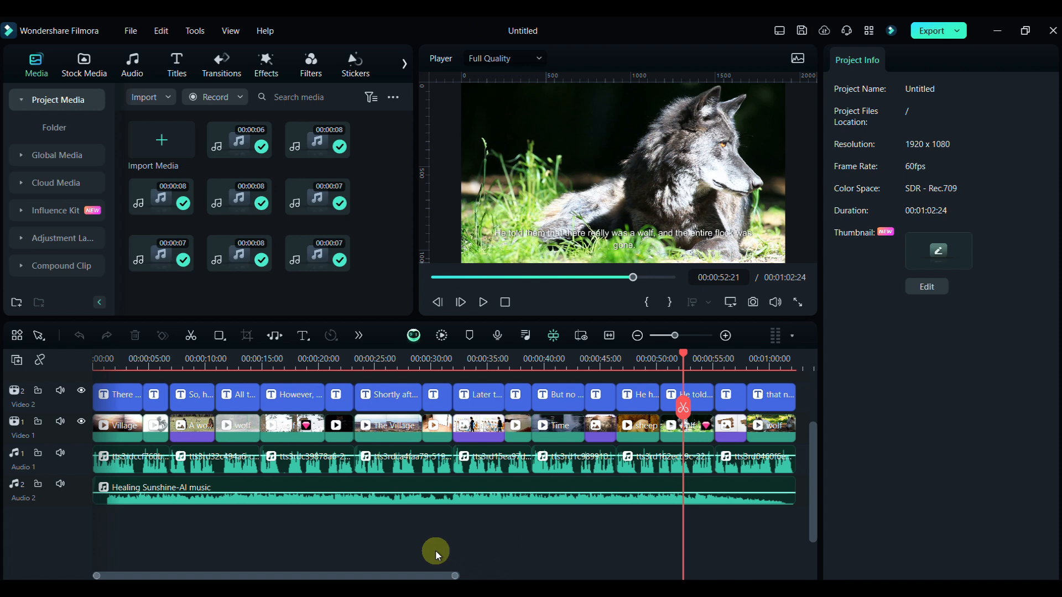